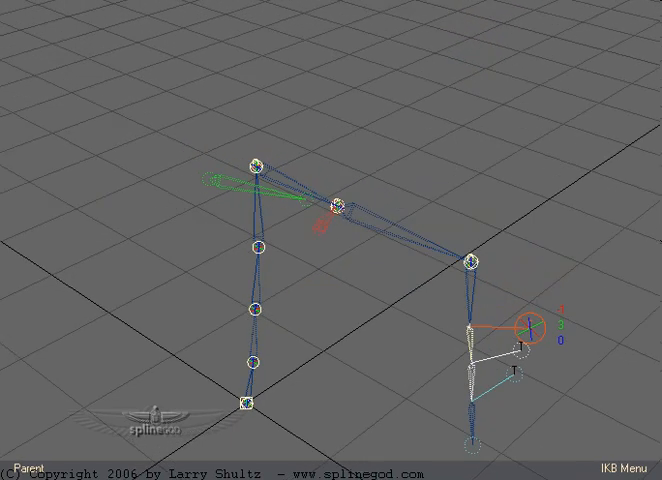
Step: Select the shoulder/scapula joint and drag the hand control so the spine arches and the arm lifts to shoulder height
{"action": "left_click", "coordinate": [244, 400]}
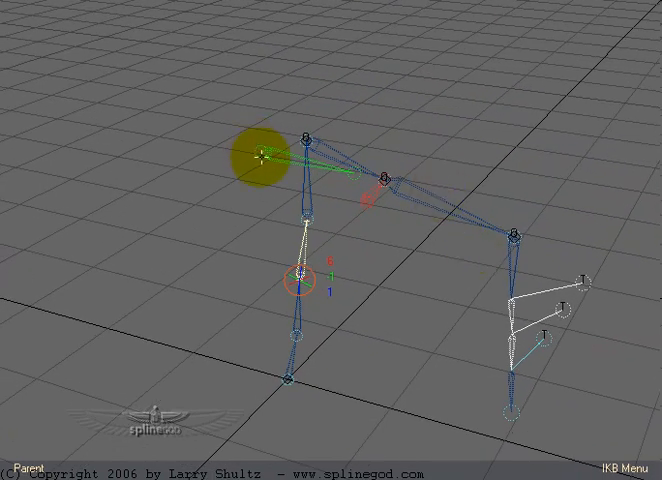
{"action": "left_click_drag", "start_coordinate": [258, 156], "coordinate": [376, 200]}
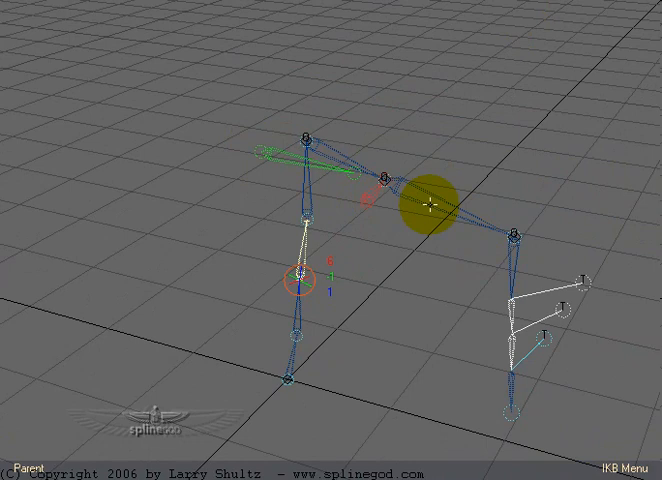
{"action": "left_click_drag", "start_coordinate": [430, 204], "coordinate": [360, 116]}
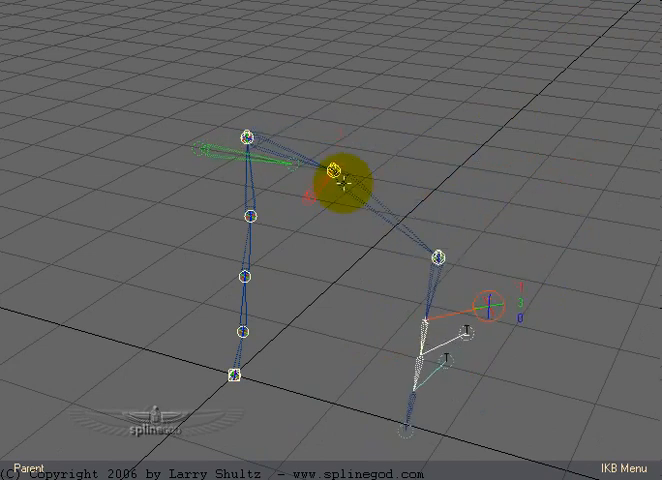
{"action": "left_click", "coordinate": [488, 308]}
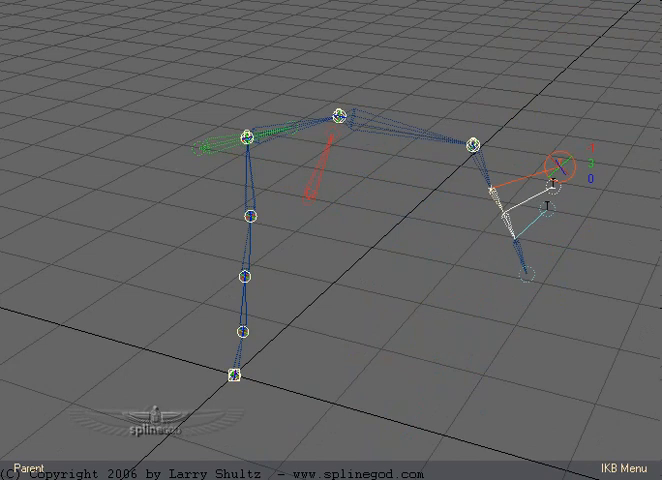
{"action": "left_click", "coordinate": [536, 208]}
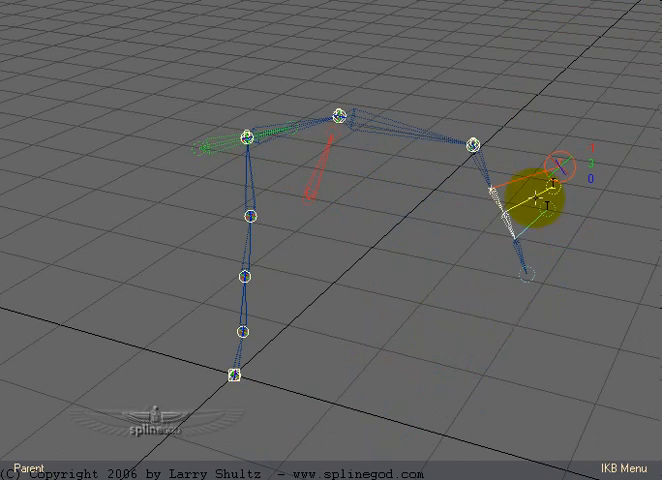